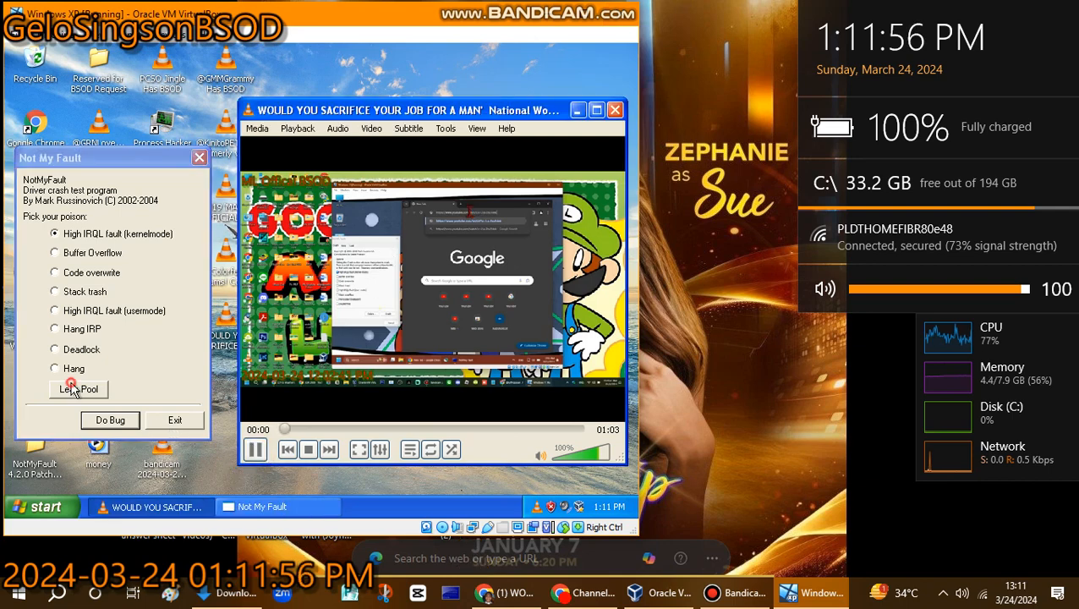
Step: Start the NotMyFault test driver leaking pool memory, with High IRQL fault still selected
left_click(54, 388)
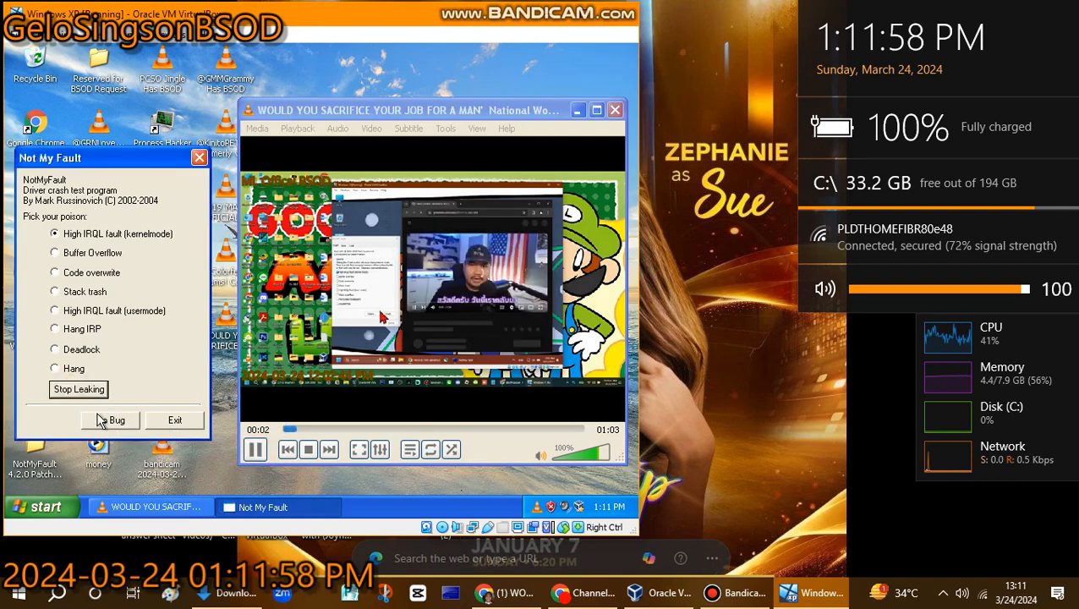